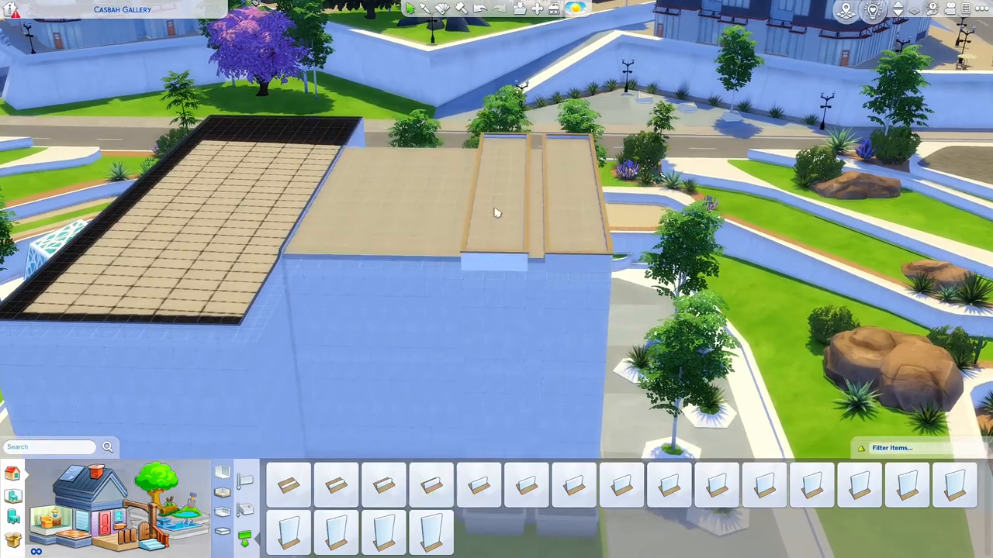
# Apply a dark roof material to the three front roof strips and the taller block.
pyautogui.click(288, 485)
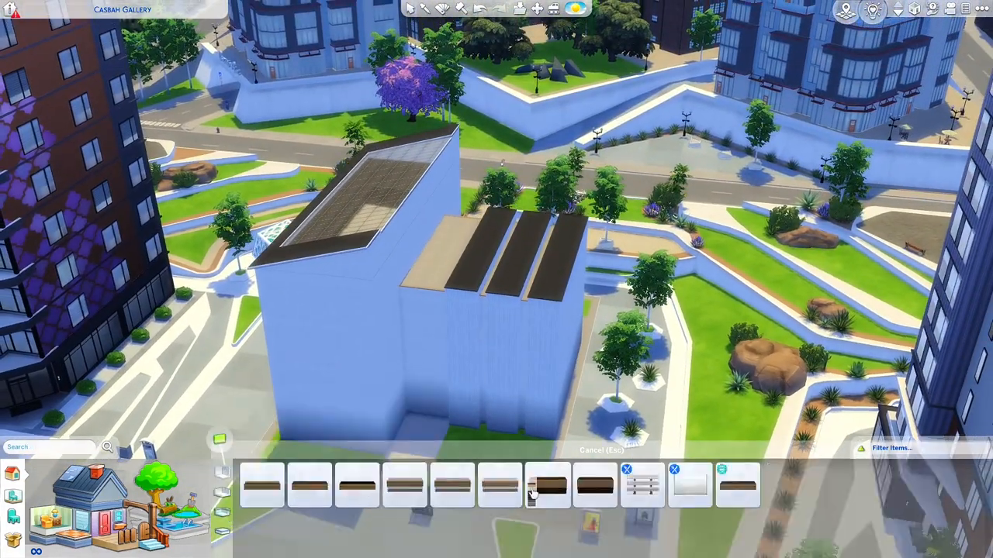
# Place a dark wooden bar counter on the raised concrete platform by the brick wall.
pyautogui.click(547, 485)
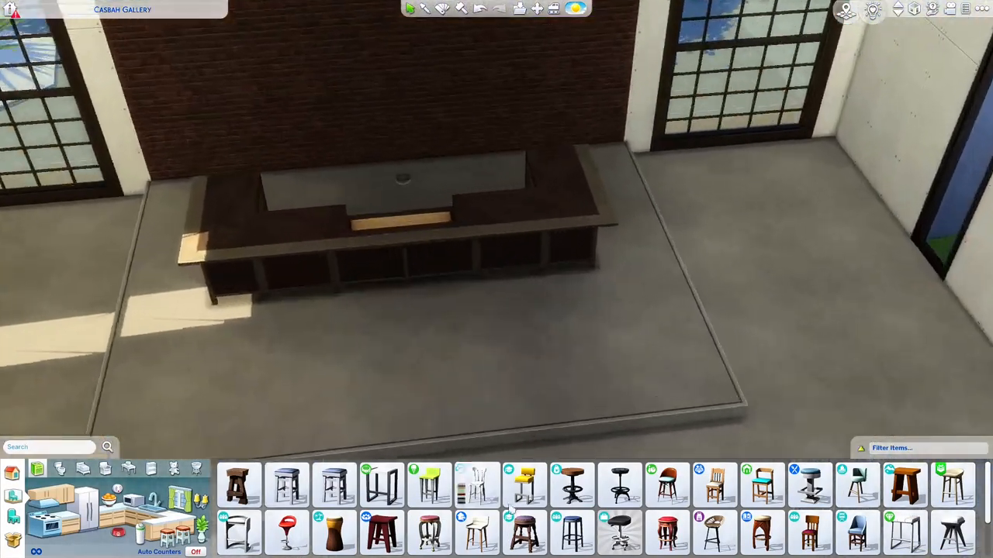
# Place a keyboard in the red-walled, wood-floored studio beside the benches.
pyautogui.click(619, 484)
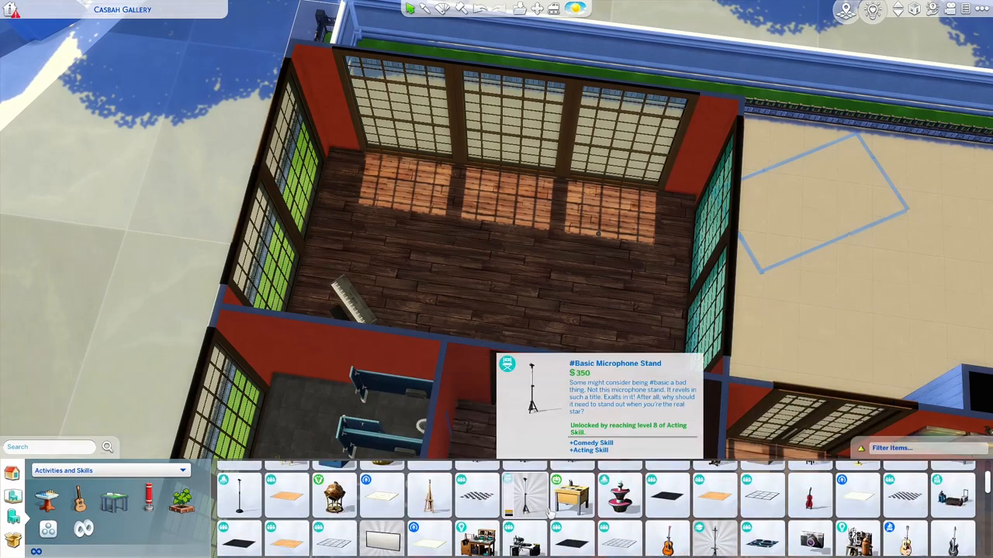
# Review the Arts Center lot requirements and place a kids activity table.
pyautogui.click(380, 528)
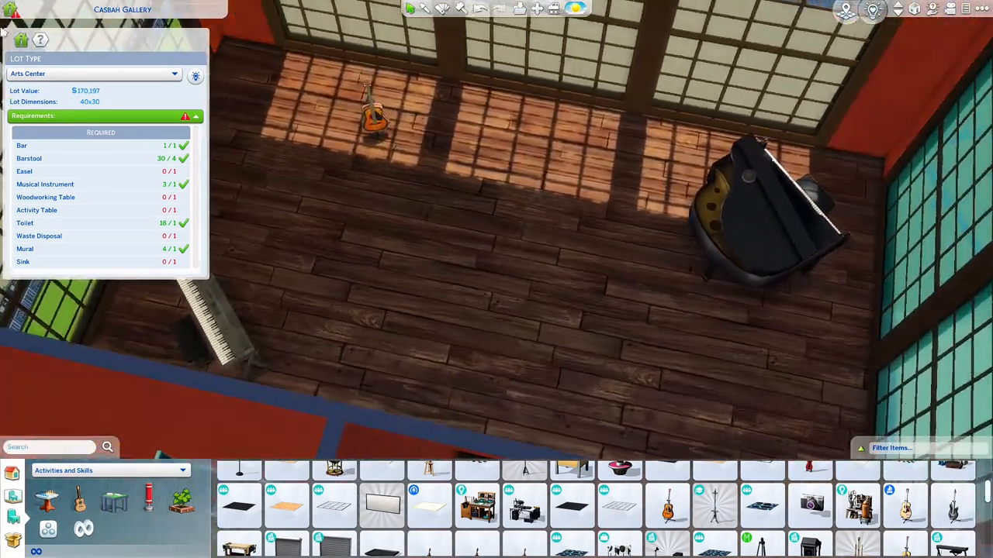
pyautogui.click(667, 505)
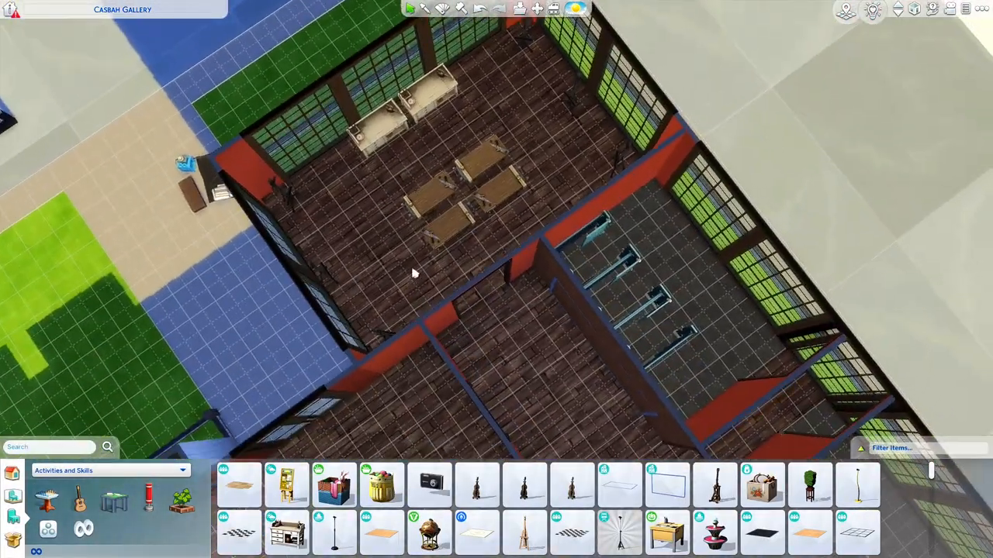
pyautogui.click(108, 470)
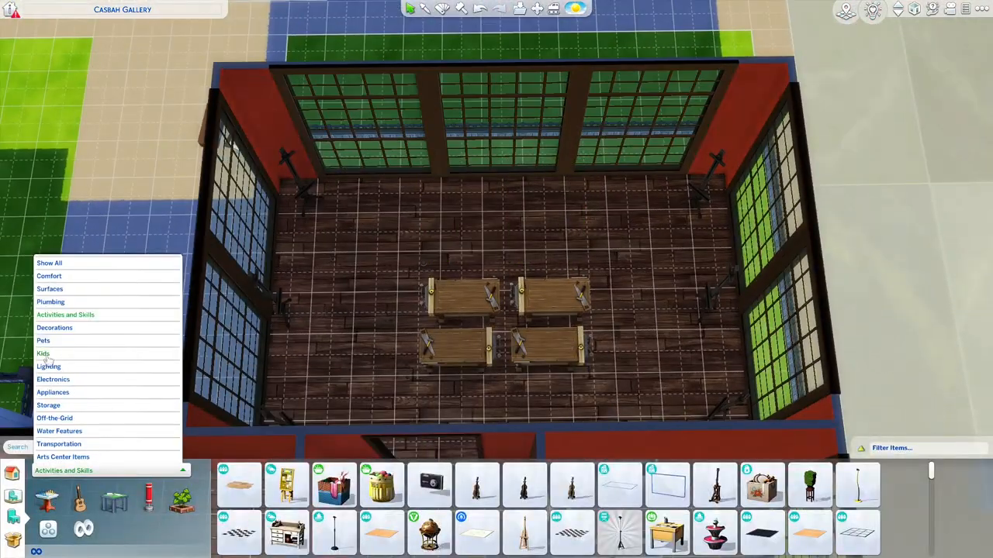
pyautogui.click(42, 352)
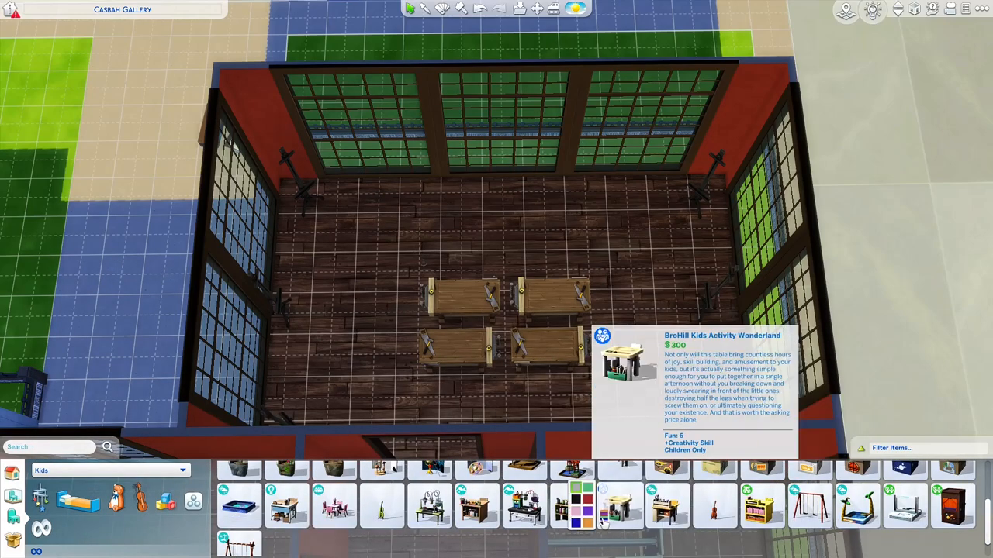
pyautogui.click(477, 506)
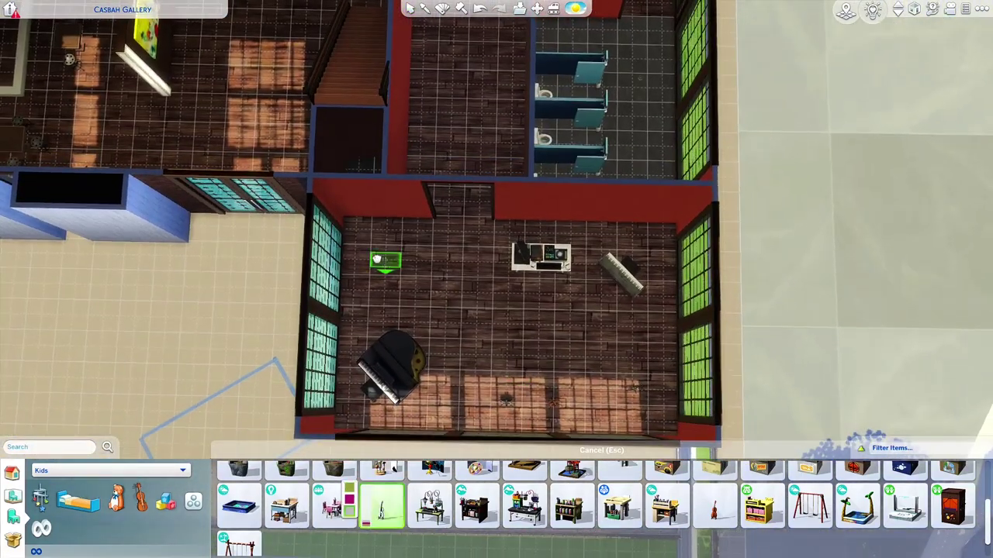
# Pick the Napri Parlour Organ from Activities and Skills for the music room.
pyautogui.click(108, 471)
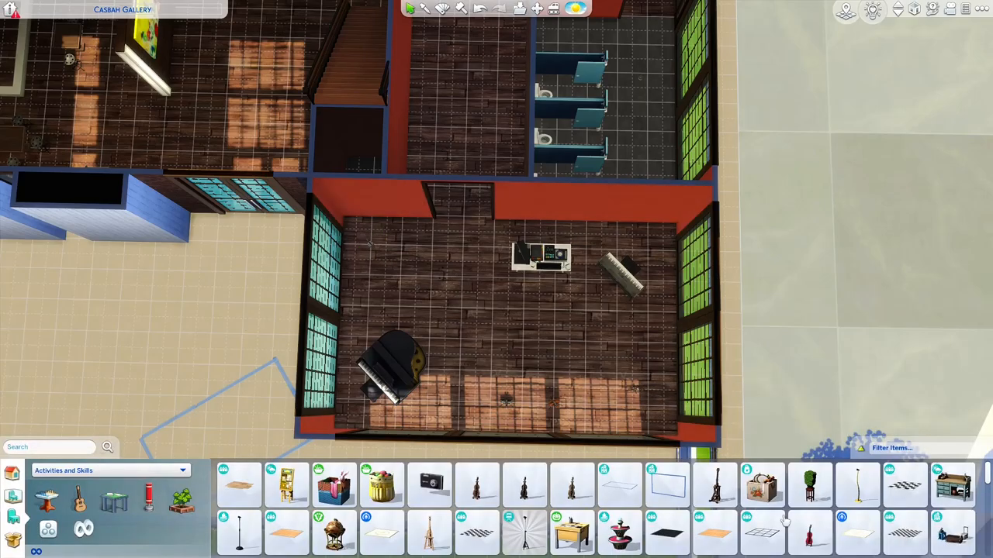
pyautogui.click(952, 485)
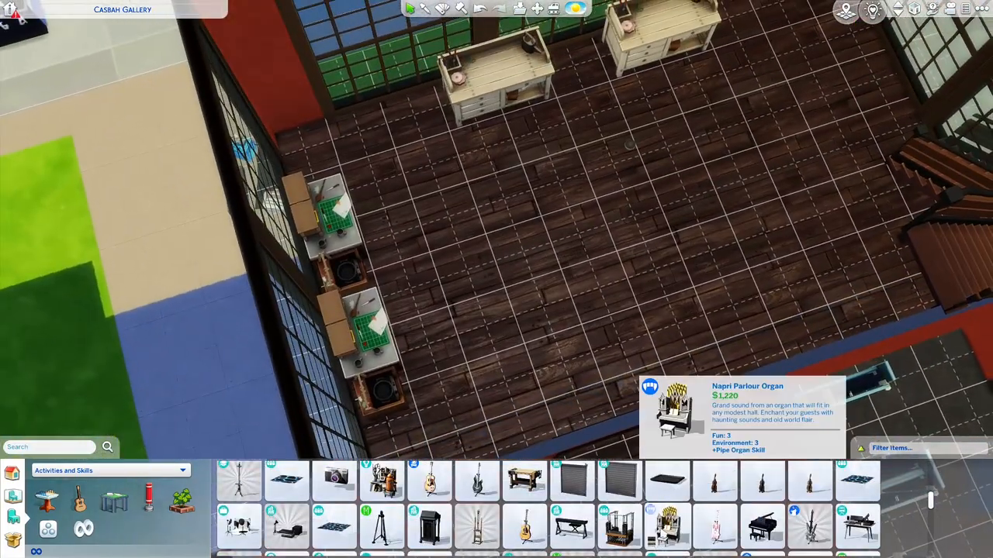
pyautogui.click(381, 480)
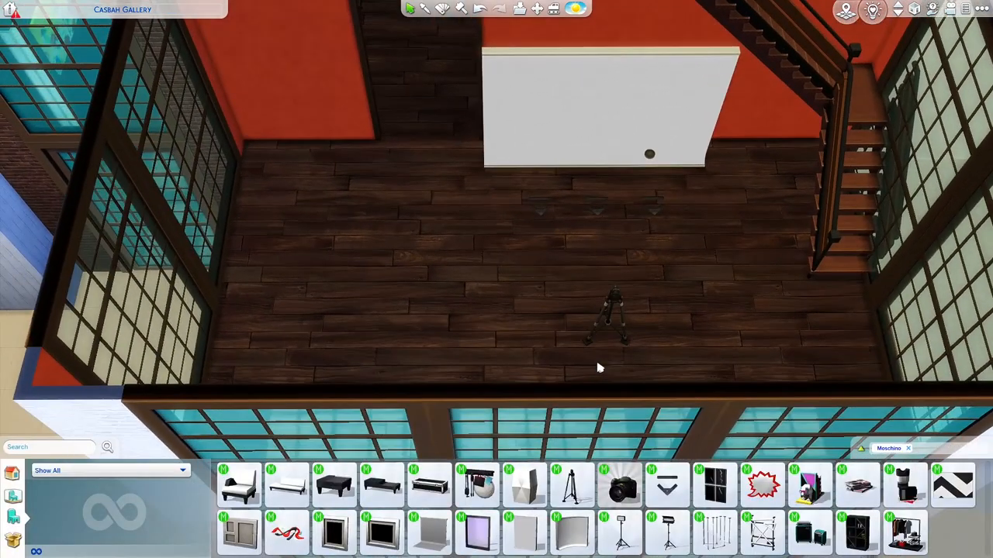
# Place a cream sofa facing two loveseats and two armchairs in the sunlit lounge.
pyautogui.click(524, 533)
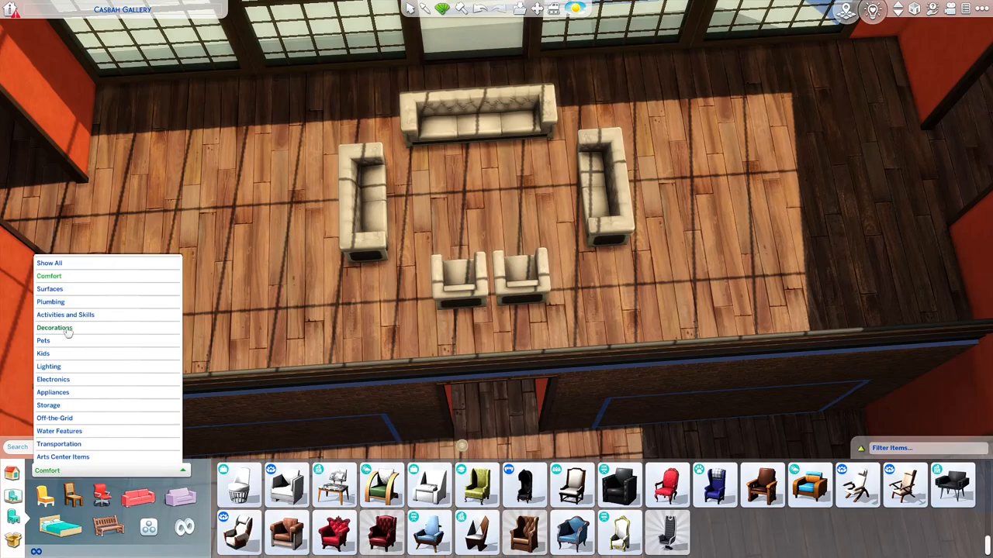
# Lay a white diamond-patterned rug among the lounge seating and place sofa end tables.
pyautogui.click(54, 327)
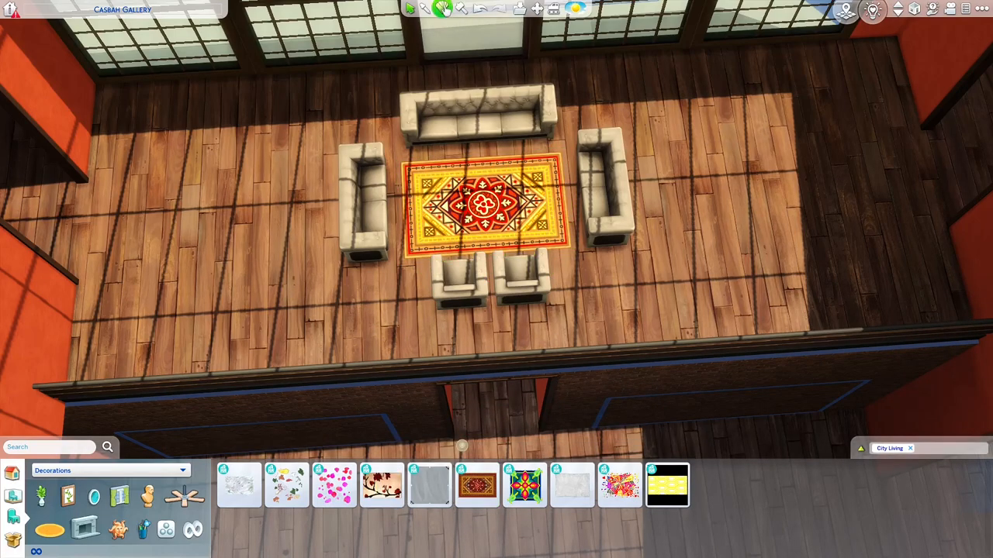
pyautogui.click(475, 485)
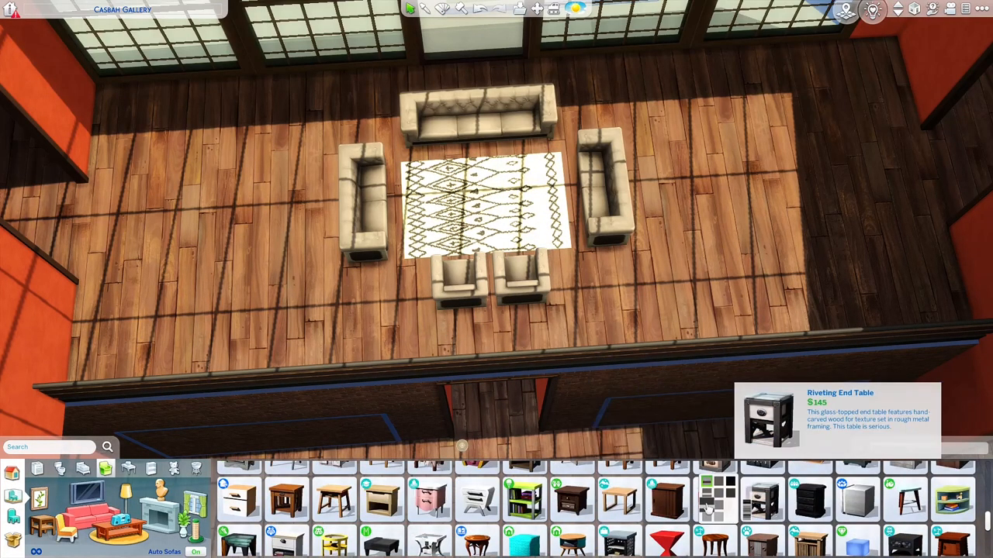
pyautogui.click(762, 498)
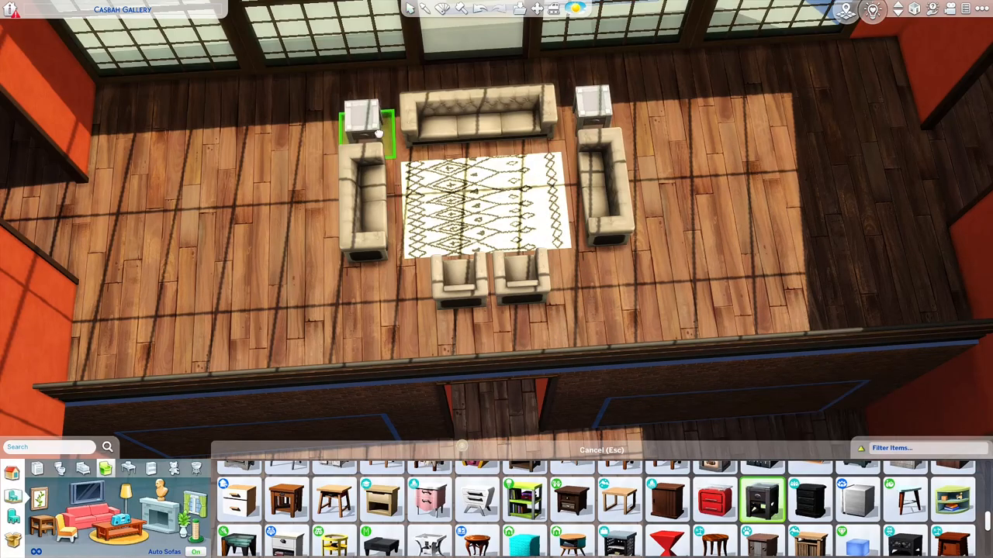